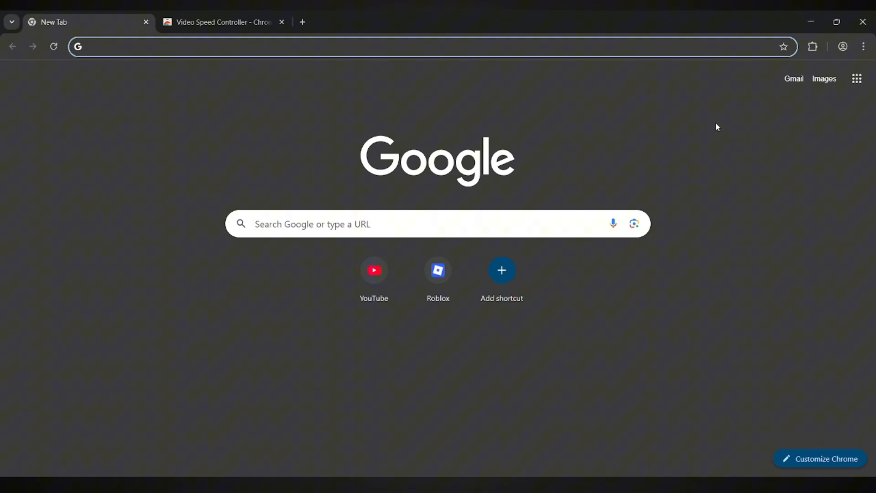
mouse_move(647, 146)
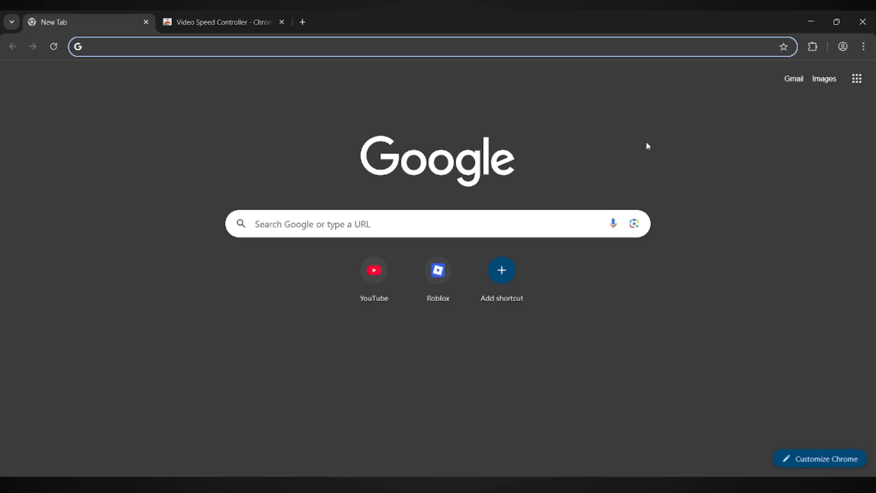
mouse_move(653, 147)
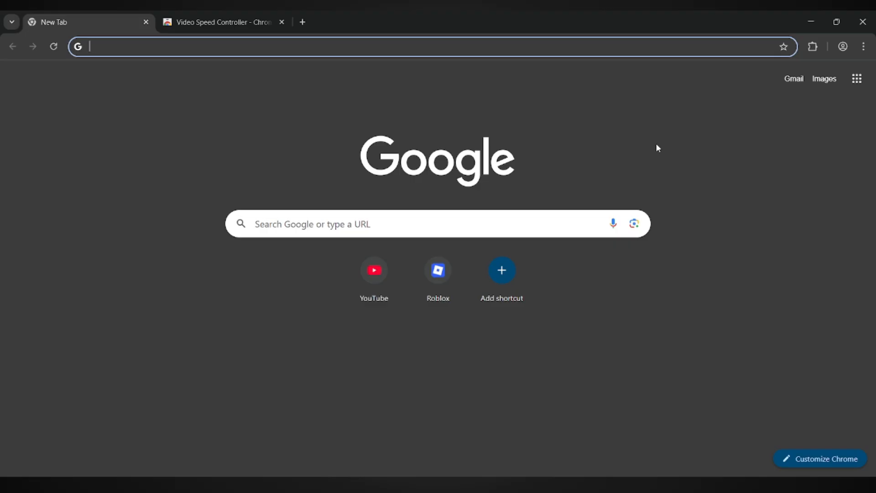
mouse_move(693, 147)
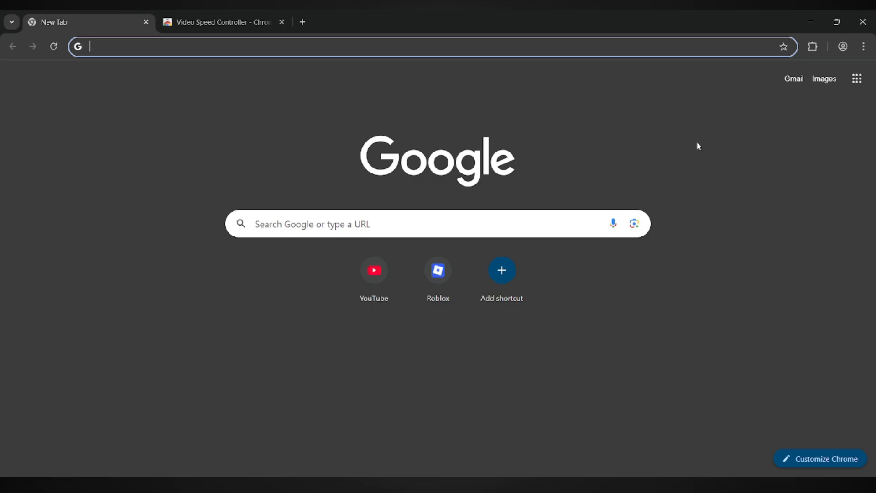
mouse_move(666, 168)
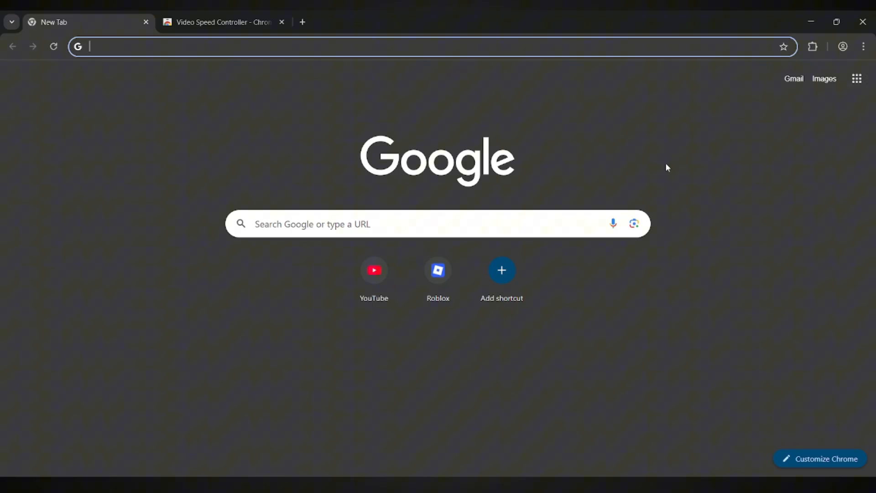
mouse_move(863, 47)
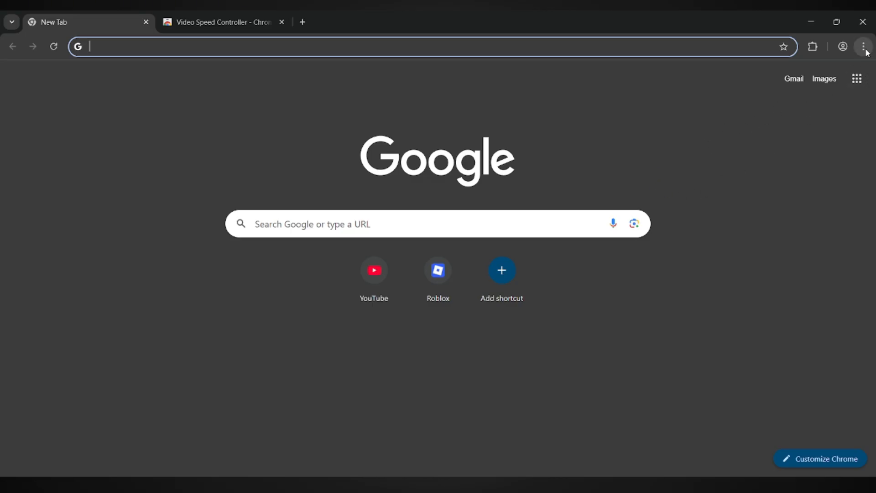
- Open Settings, then the Third-party cookies page under Privacy and security
left_click(863, 47)
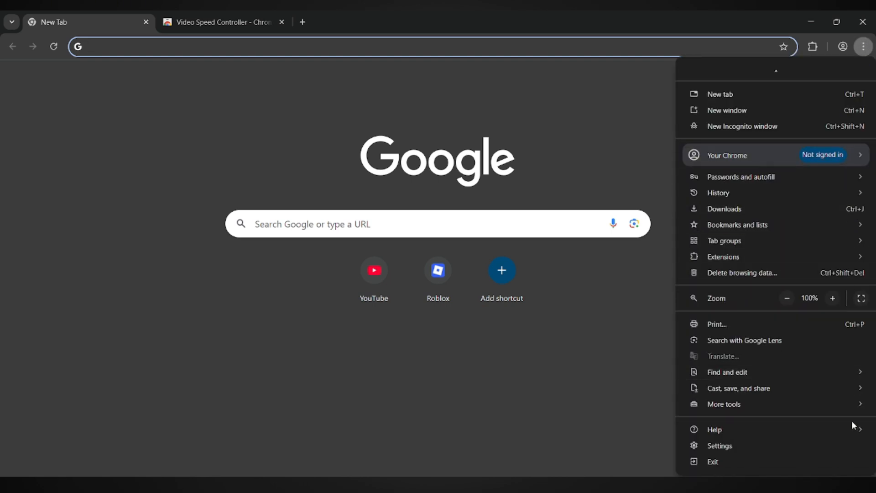
left_click(719, 445)
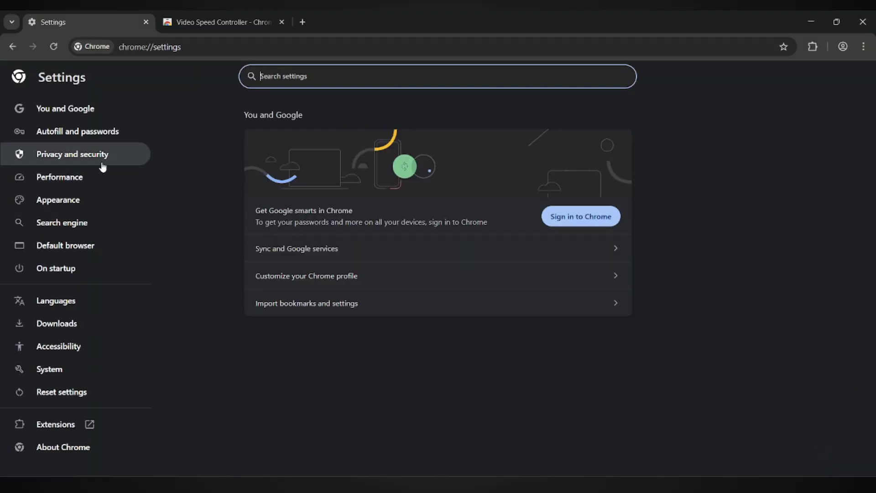
left_click(71, 155)
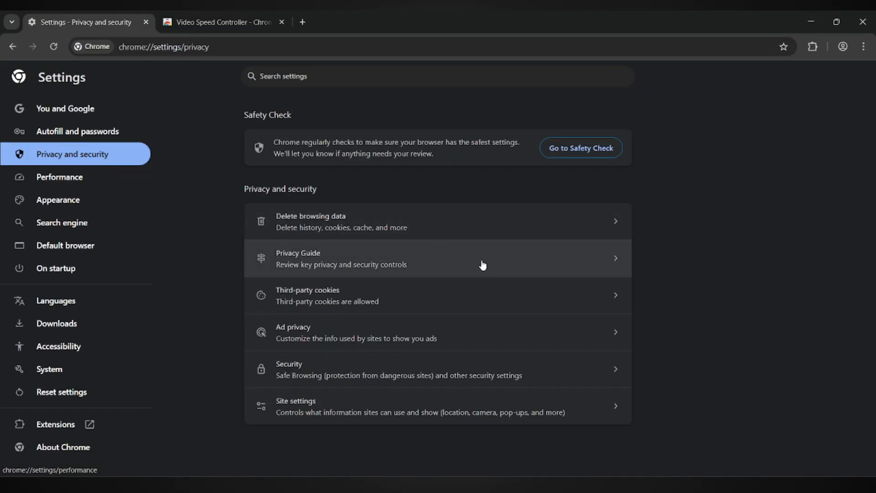
mouse_move(353, 302)
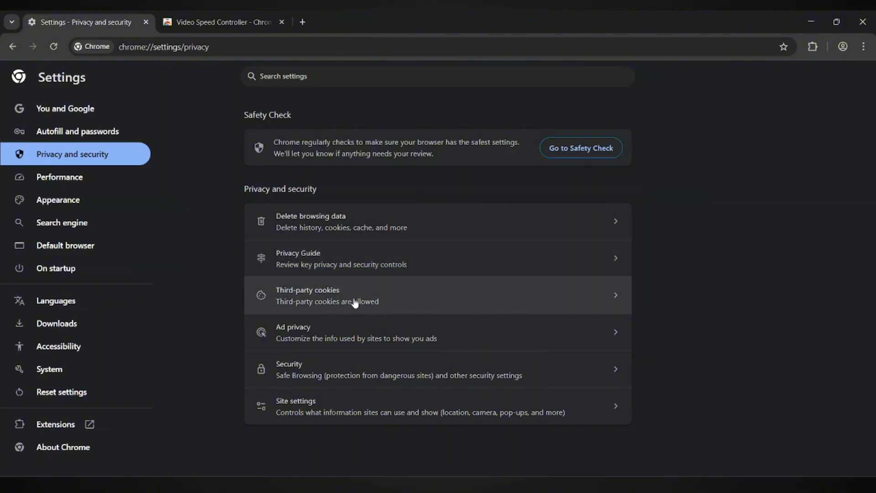
left_click(354, 295)
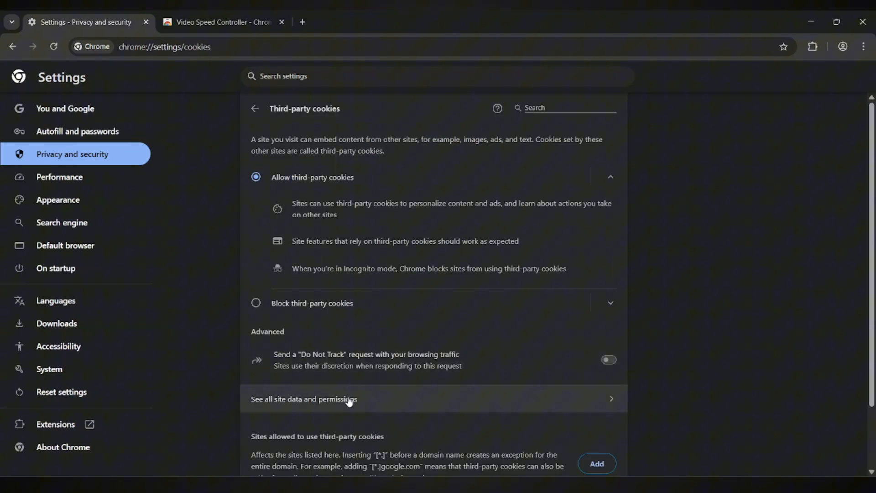
mouse_move(373, 402)
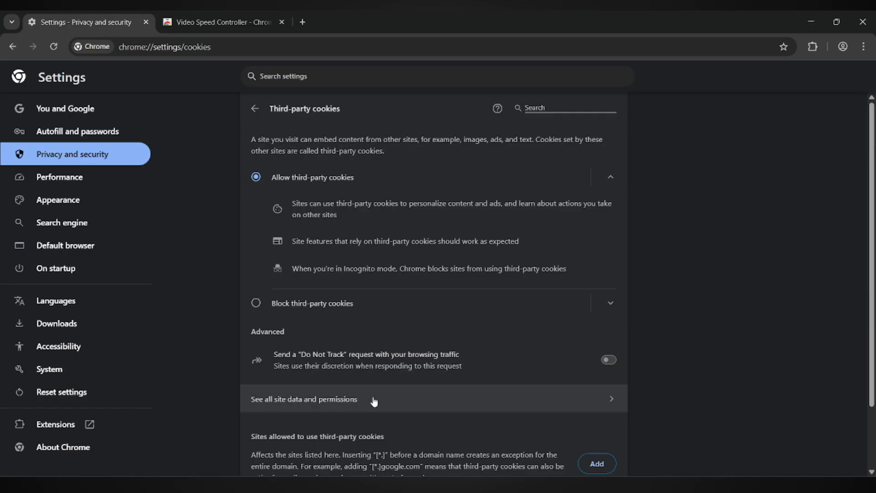
- Search all site data for 'youtube' and delete youtube.com's data and permissions
left_click(304, 398)
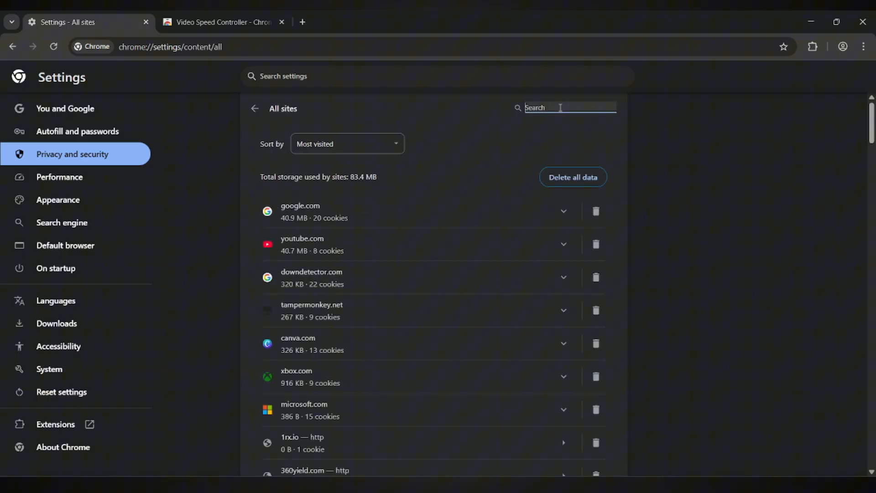
type("youtube")
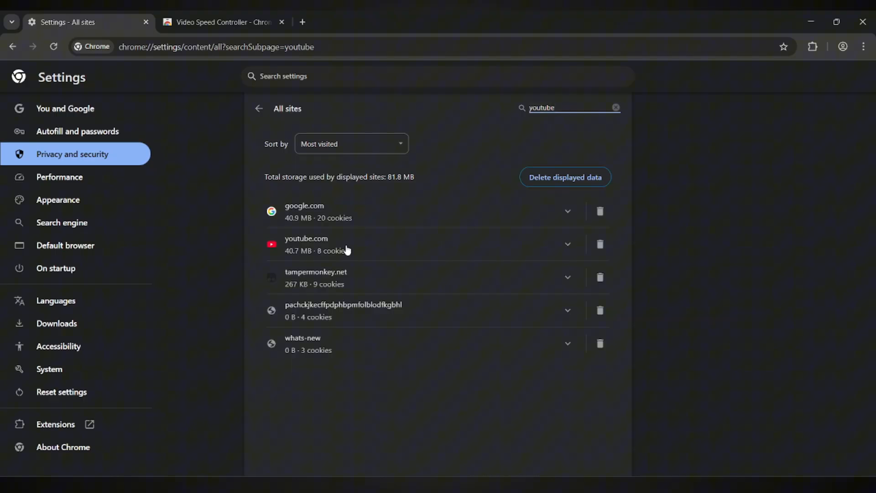
mouse_move(600, 244)
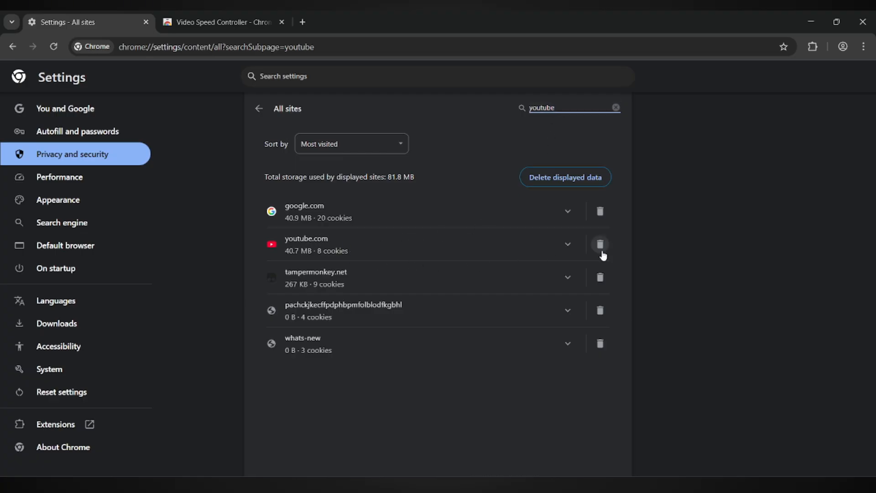
left_click(600, 244)
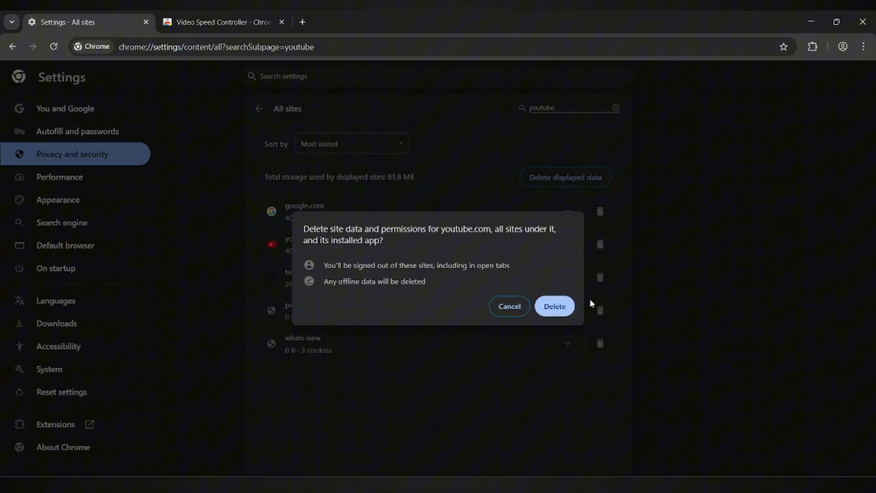
left_click(554, 305)
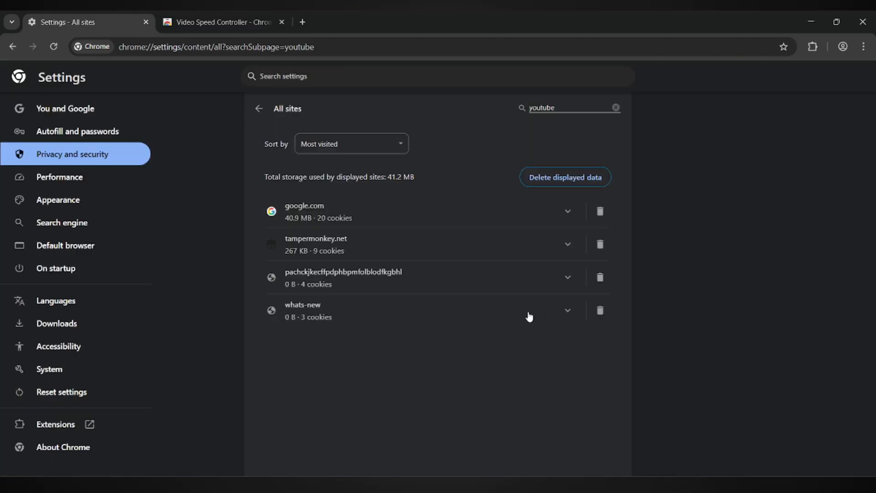
mouse_move(482, 328)
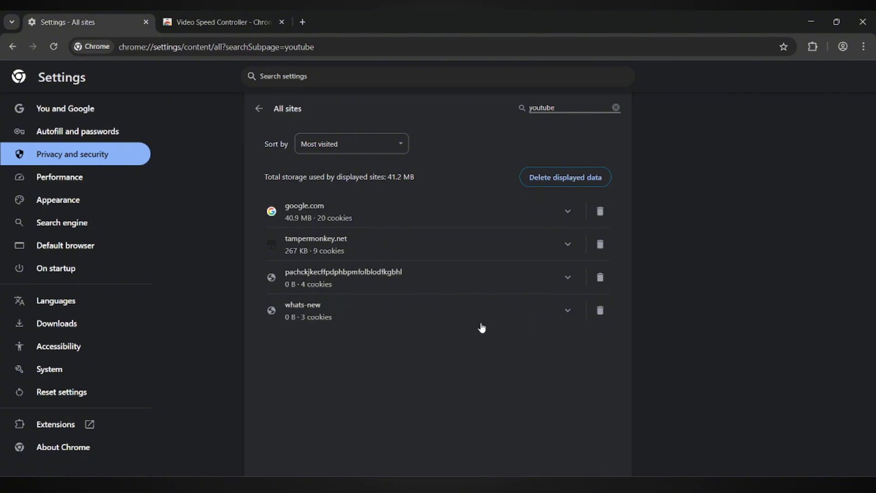
mouse_move(441, 326)
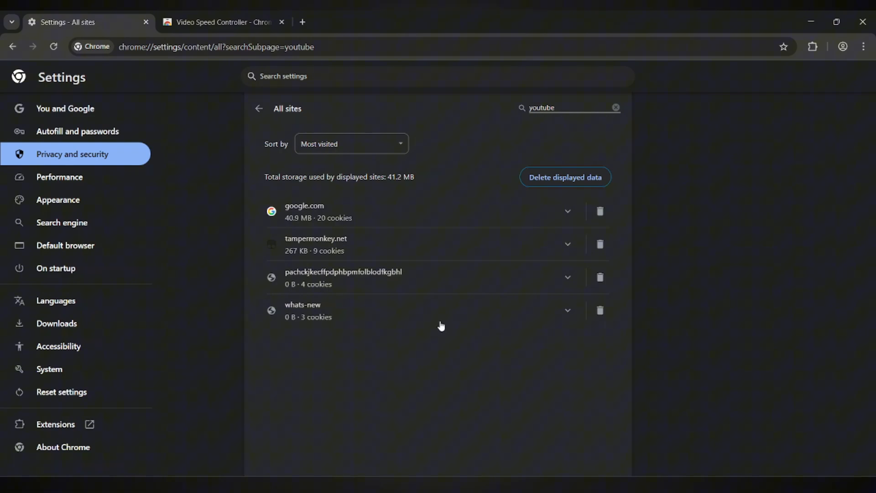
mouse_move(111, 428)
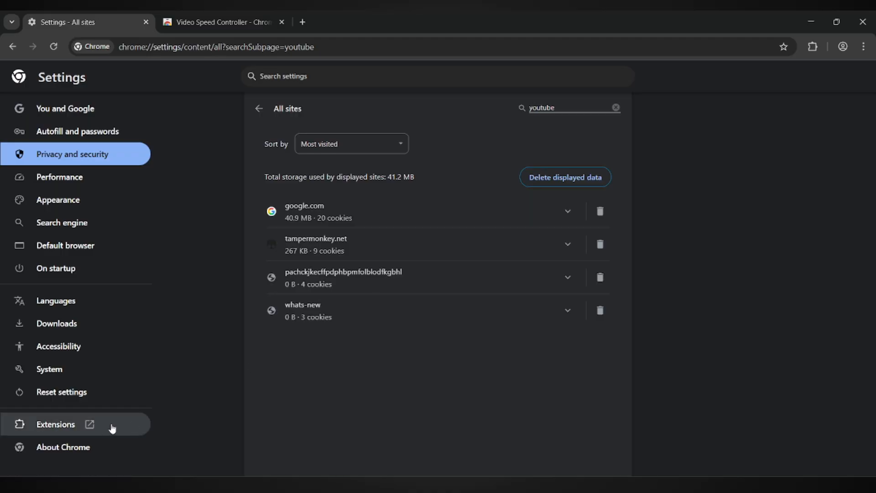
mouse_move(89, 430)
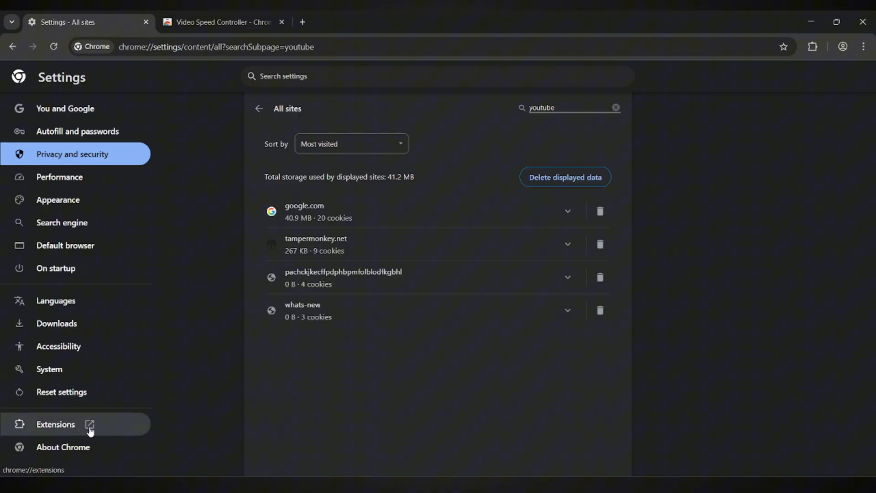
- On the Extensions page, switch off AdBlock, Google Docs Offline and vidIQ Vision
left_click(89, 429)
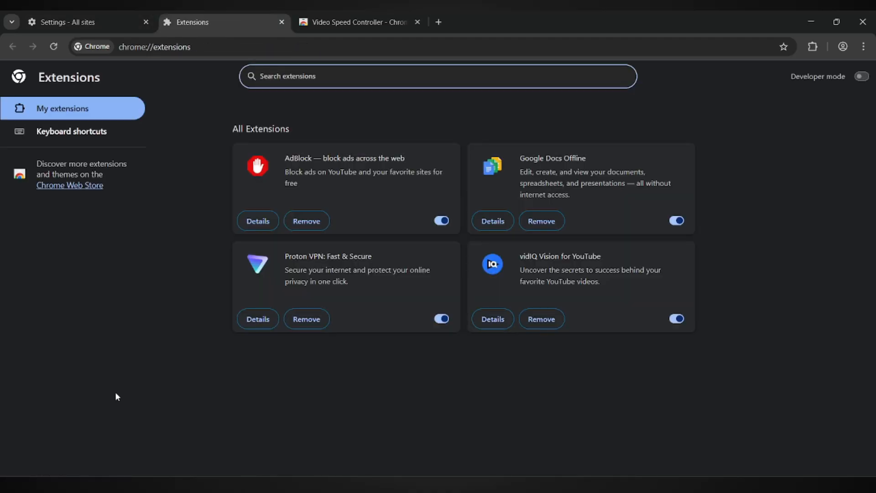
left_click(441, 220)
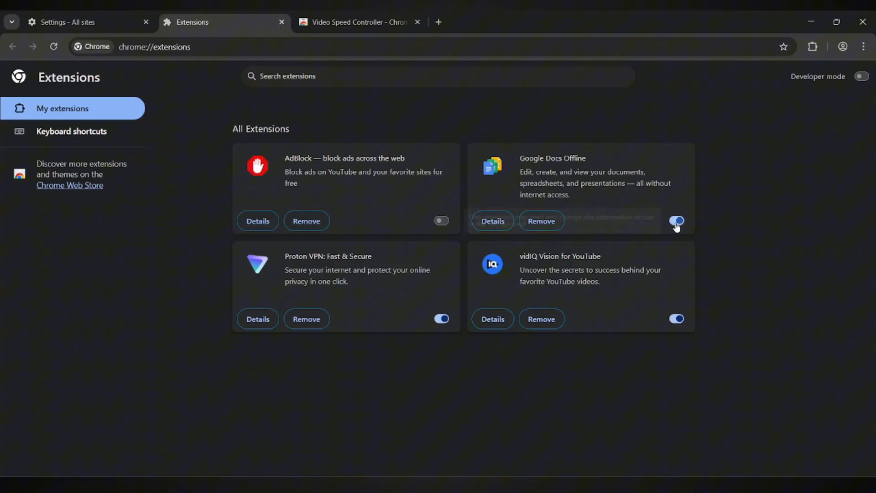
left_click(676, 220)
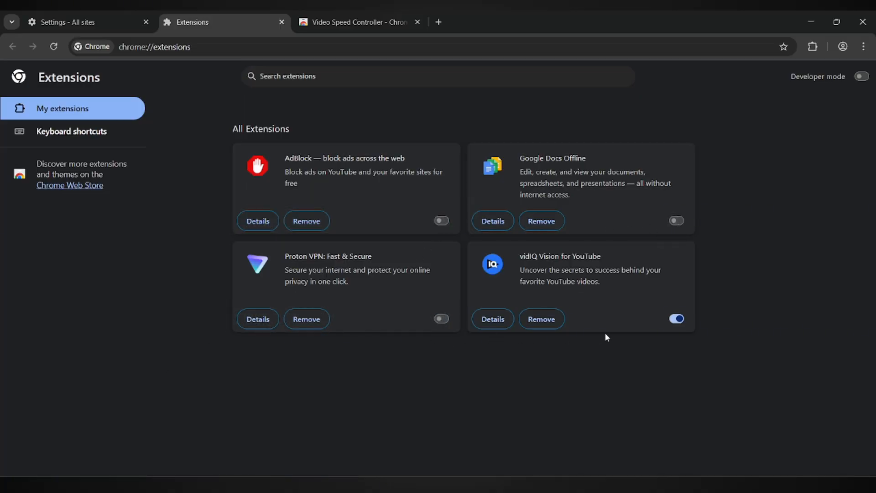
left_click(676, 318)
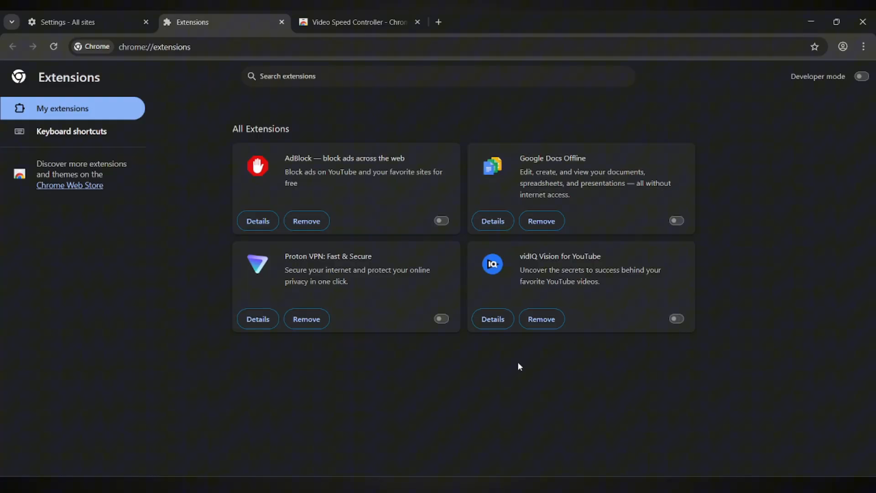
mouse_move(478, 377)
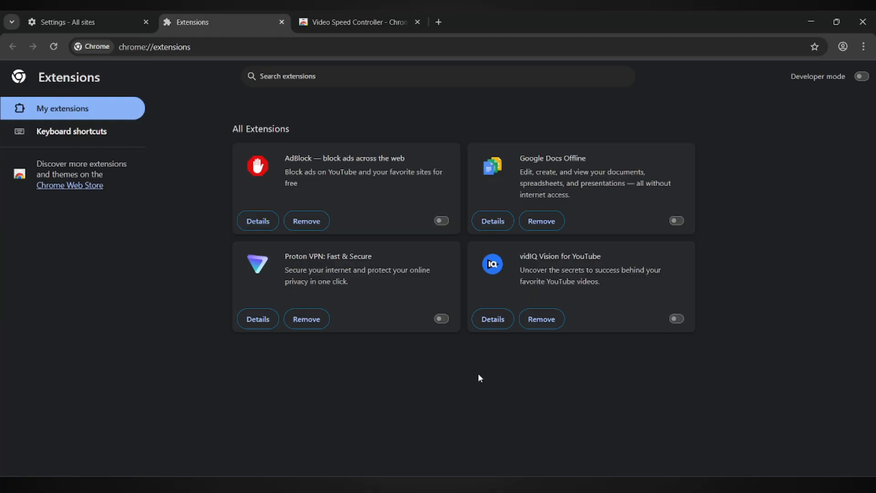
mouse_move(486, 378)
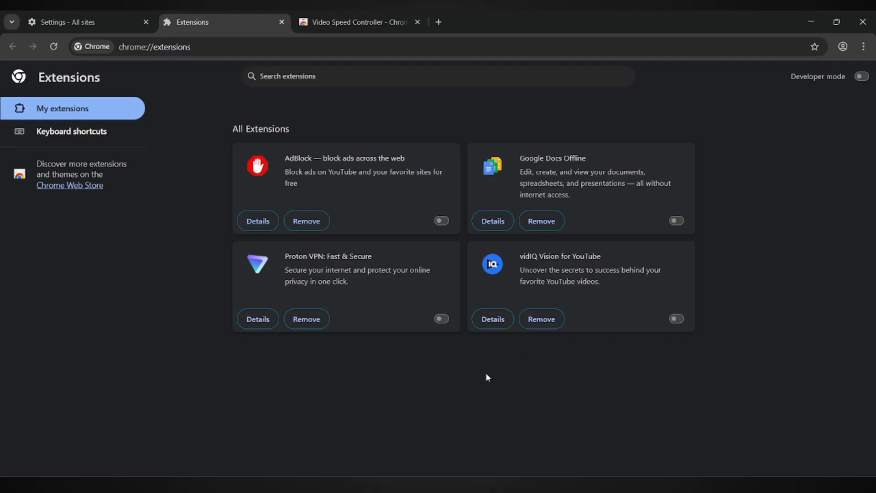
mouse_move(309, 266)
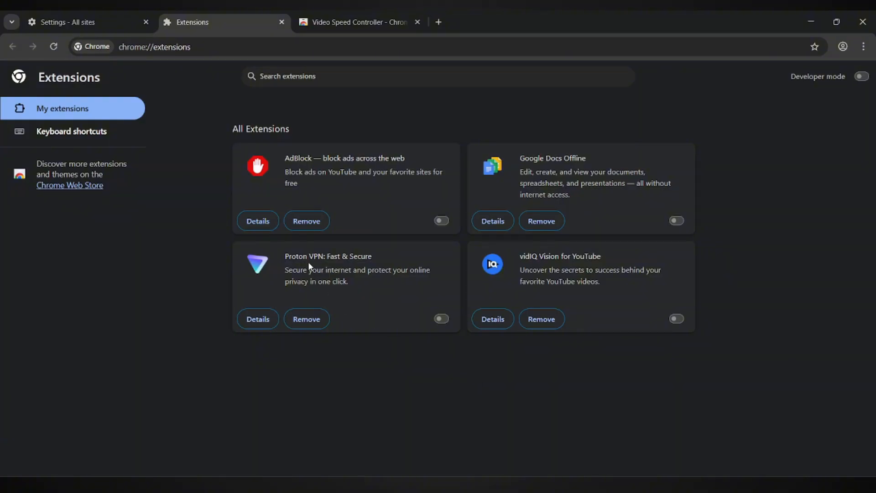
mouse_move(515, 130)
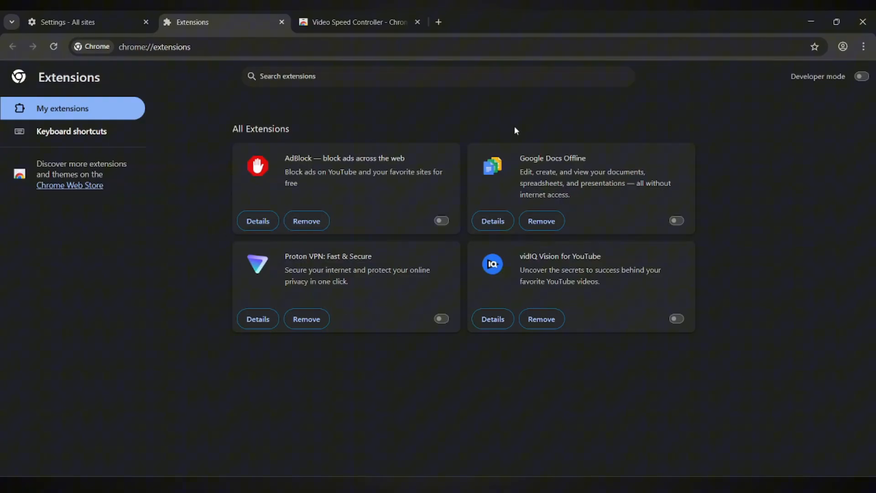
mouse_move(450, 130)
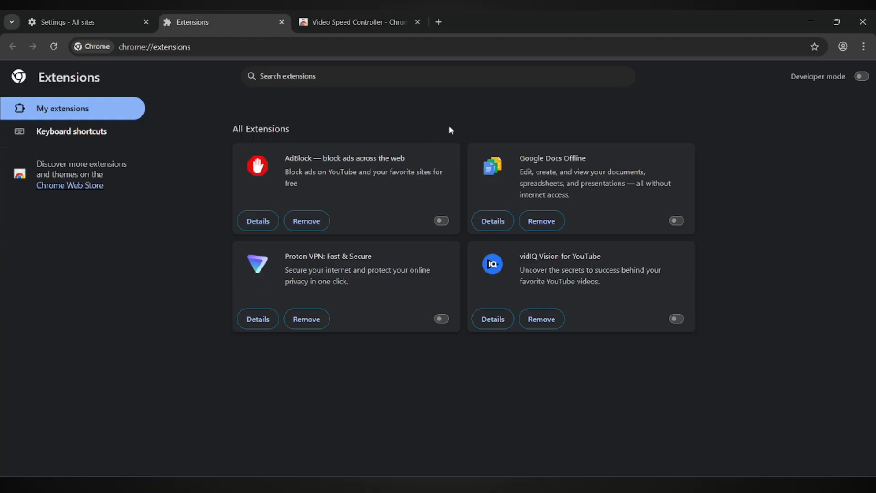
mouse_move(483, 132)
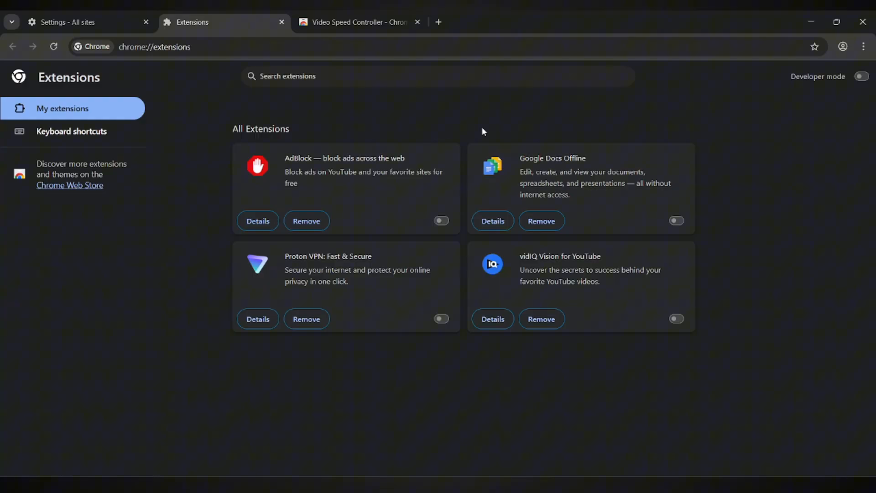
mouse_move(482, 119)
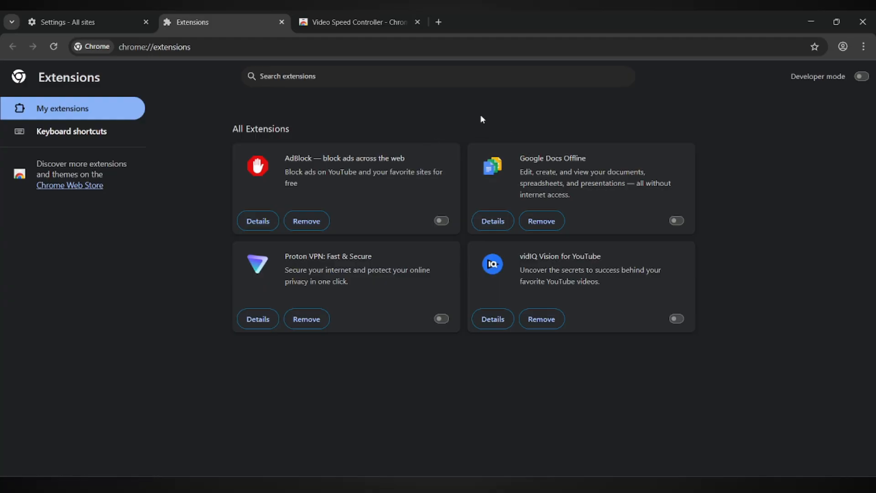
mouse_move(326, 127)
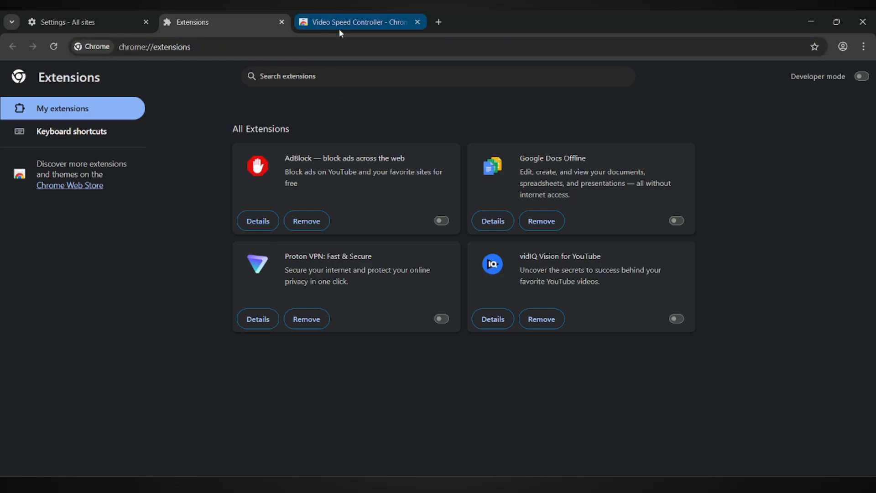
- Switch to the 'Video Speed Controller – Chrome Web Store' tab
left_click(358, 22)
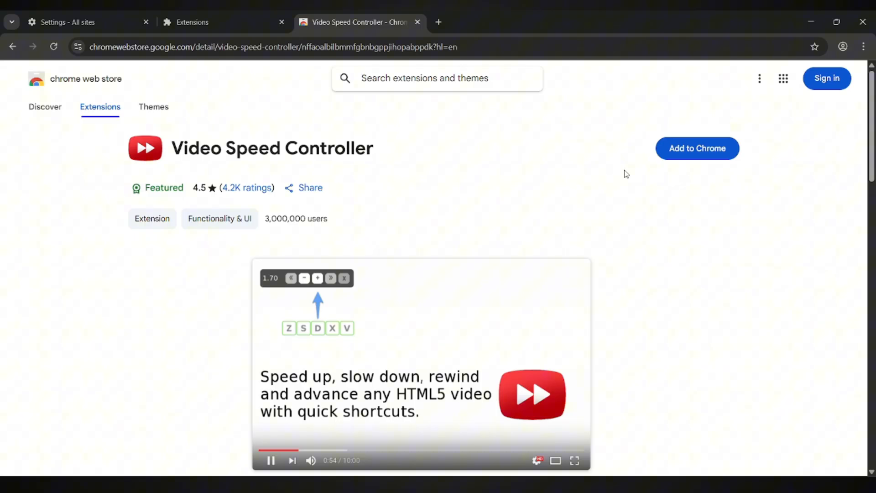
mouse_move(696, 148)
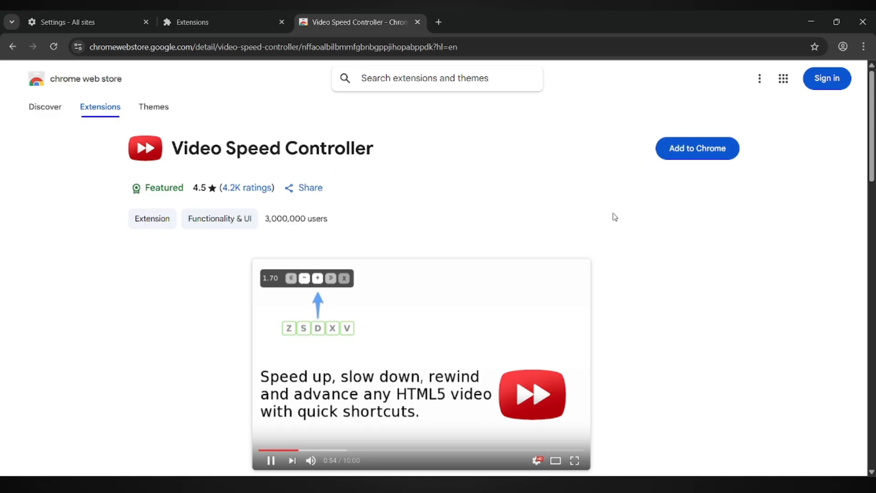
mouse_move(569, 200)
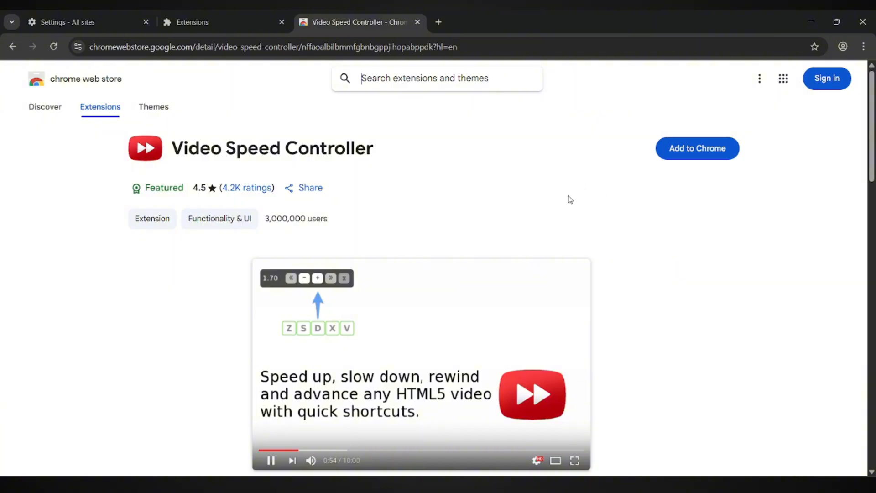
mouse_move(531, 196)
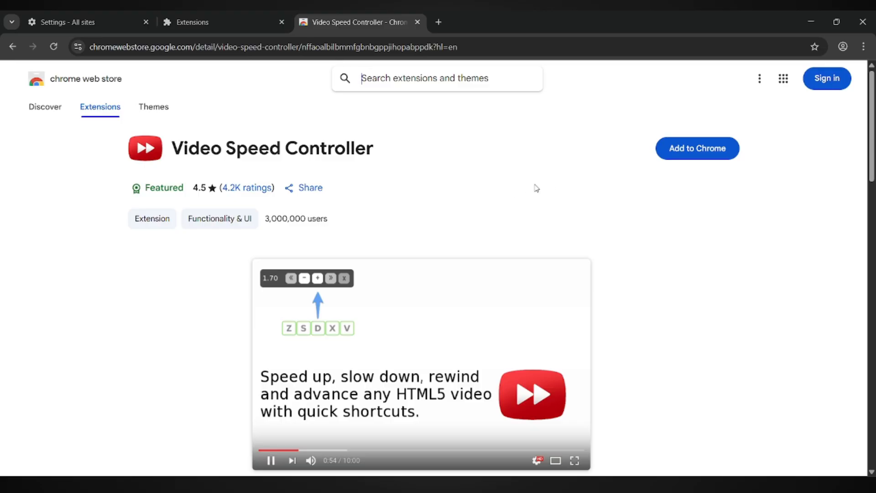
mouse_move(539, 189)
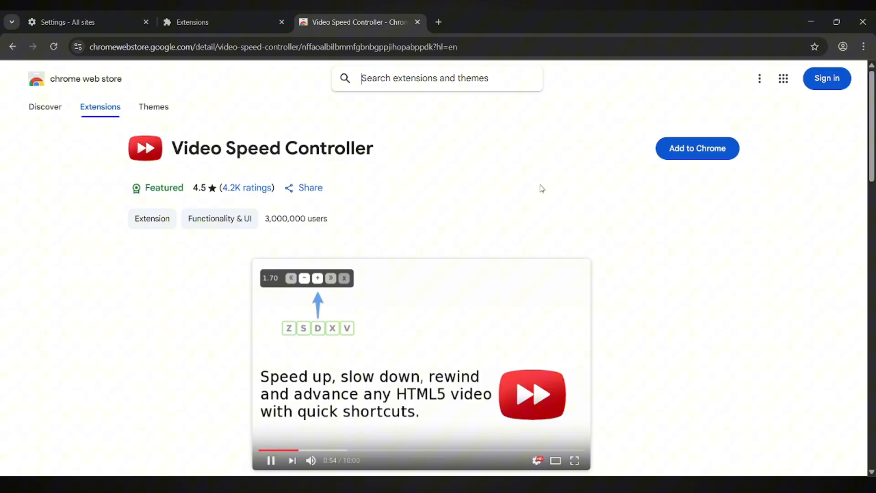
mouse_move(577, 182)
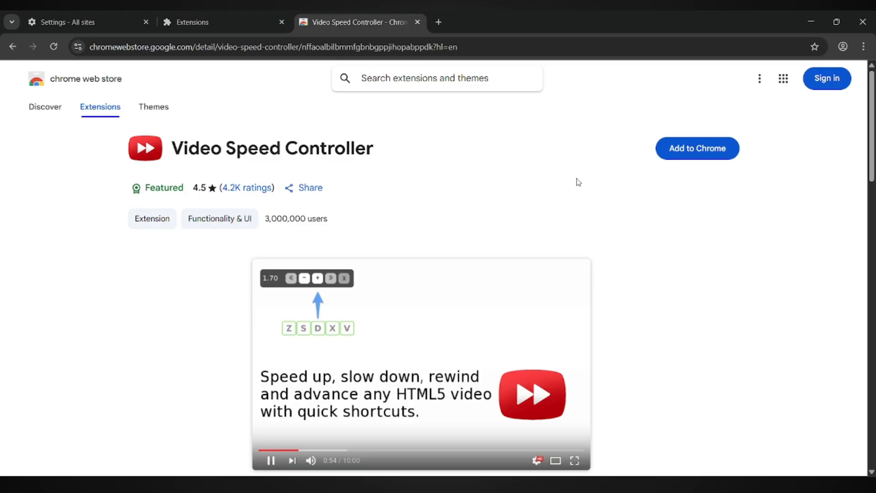